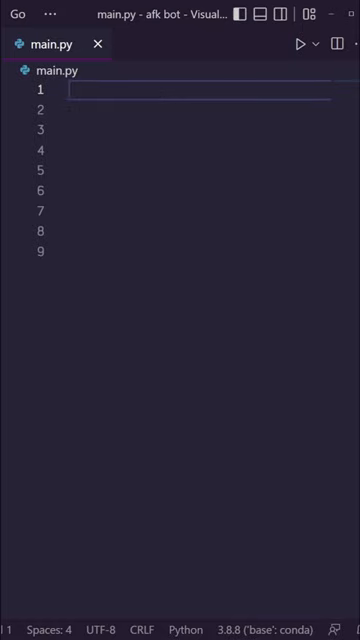
Step: Write 'import pyautogui as pag', 'import random', 'import time', then 'while True:'
{"action": "type", "text": "import pyautogui as pag"}
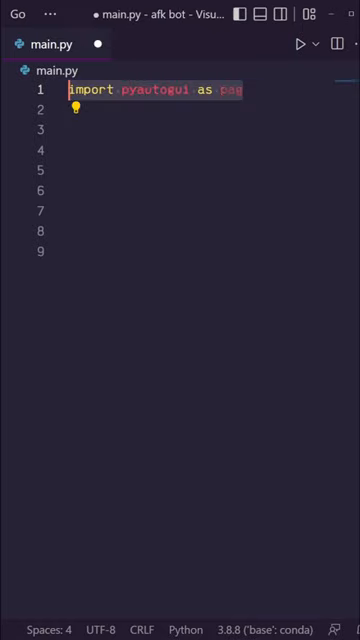
{"action": "type", "text": "import random"}
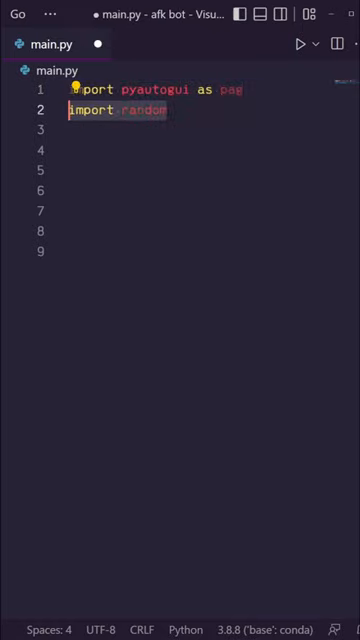
{"action": "type", "text": "import time"}
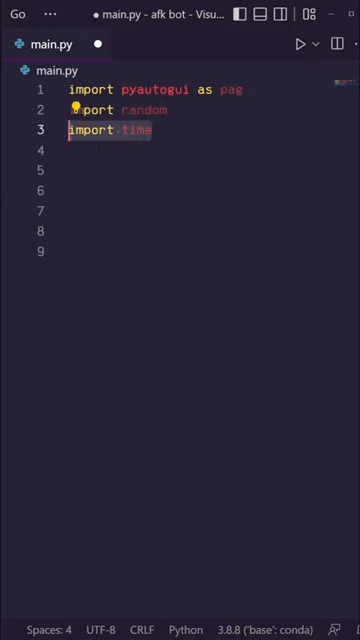
{"action": "type", "text": "while True:"}
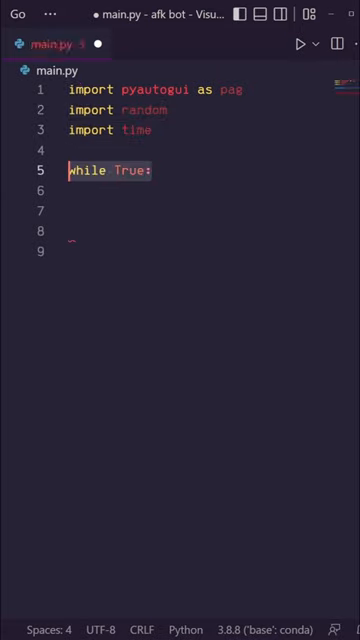
Step: Add x = random.randint(600,700), y = random.randint(200,600) and an empty pag.moveTo() call
{"action": "type", "text": "x = random.randint()"}
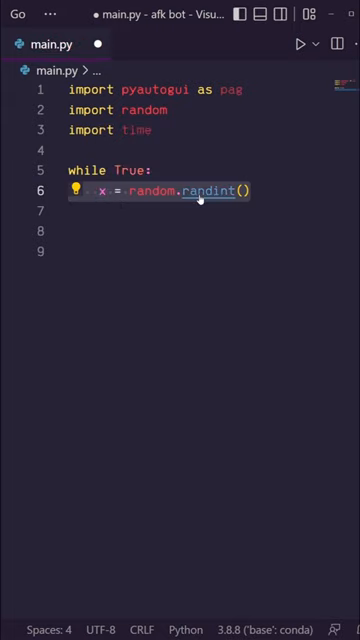
{"action": "type", "text": "600"}
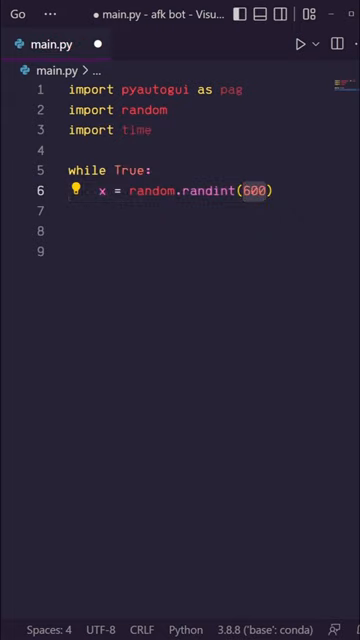
{"action": "type", "text": ",700"}
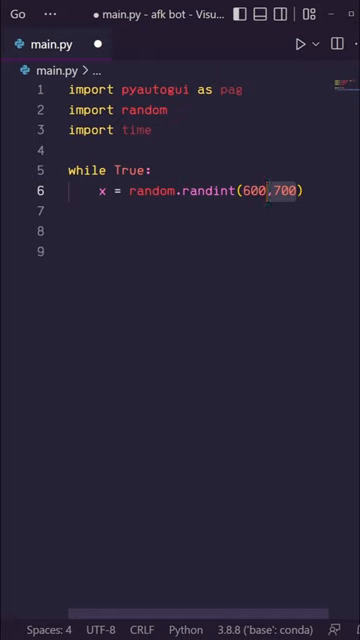
{"action": "type", "text": "y = random.randint()"}
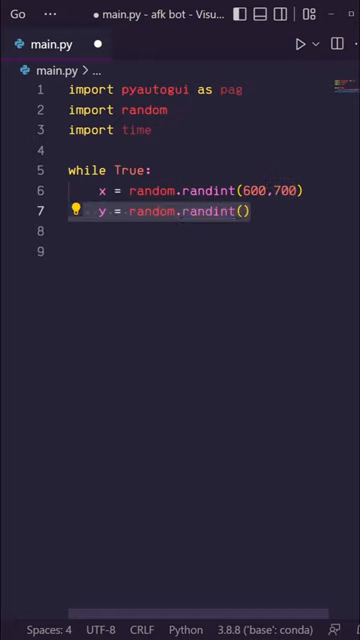
{"action": "type", "text": "200,600"}
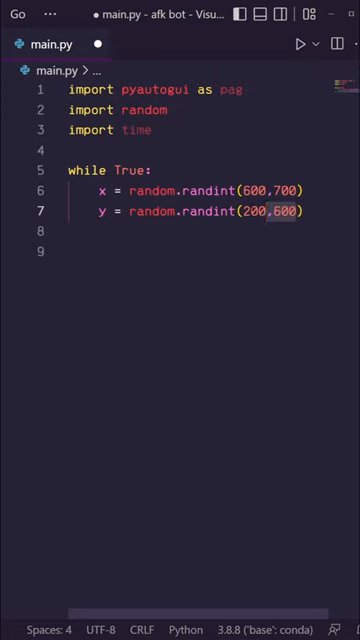
{"action": "type", "text": "pag.moveTo()"}
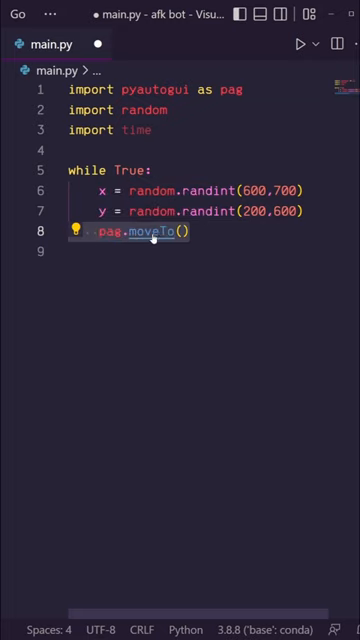
Step: Complete pag.moveTo(x,y,0.5), add time.sleep(2), and run main.py in the terminal
{"action": "type", "text": "x,y"}
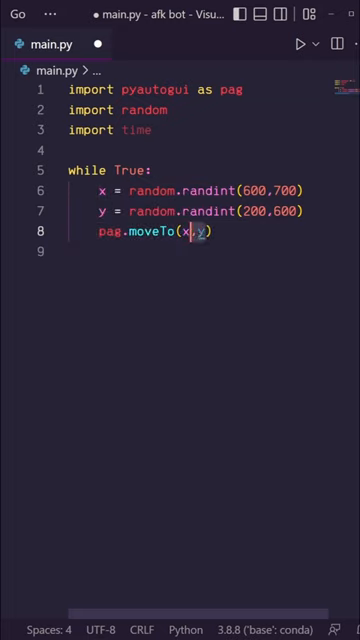
{"action": "type", "text": ",0.5"}
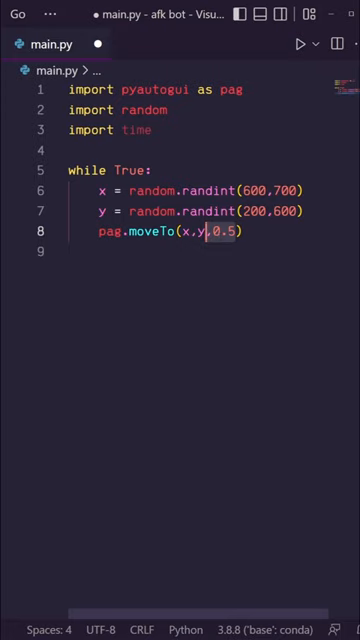
{"action": "type", "text": "time.sleep(2)"}
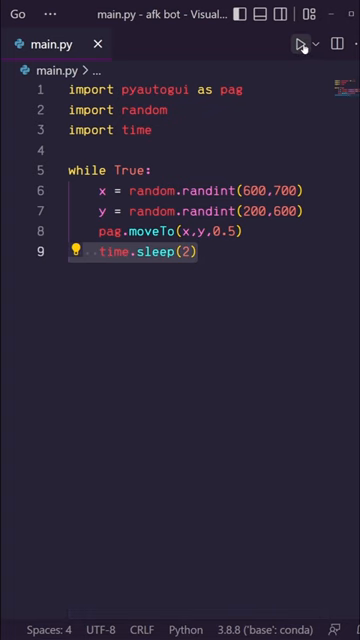
{"action": "left_click", "coordinate": [300, 43]}
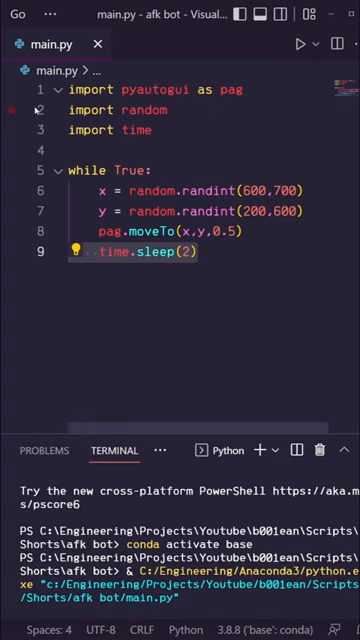